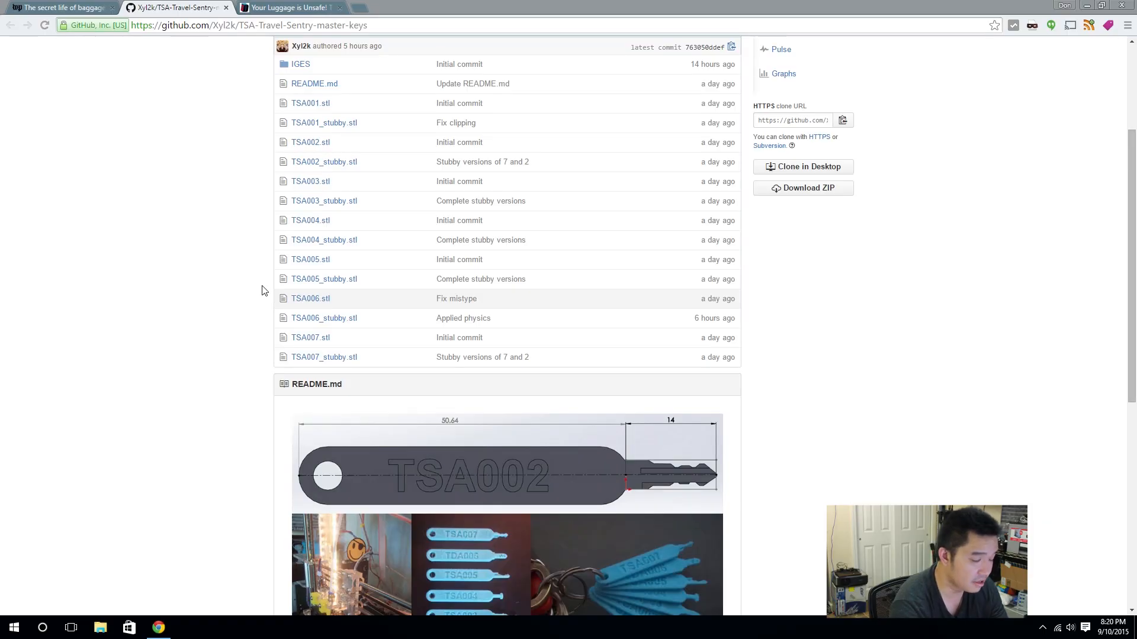
Download the TSA-Travel-Sentry-master-keys repository as a ZIP and un-maximize the browser.
{"action": "scroll", "scroll_direction": "up", "scroll_amount": 3}
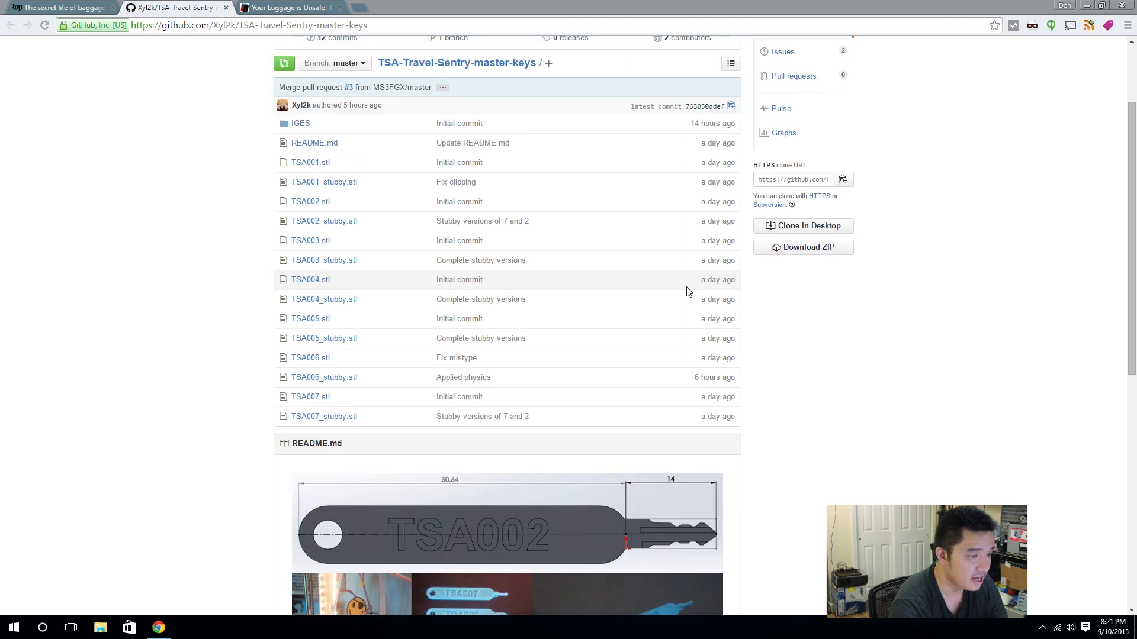
{"action": "mouse_move", "coordinate": [803, 247]}
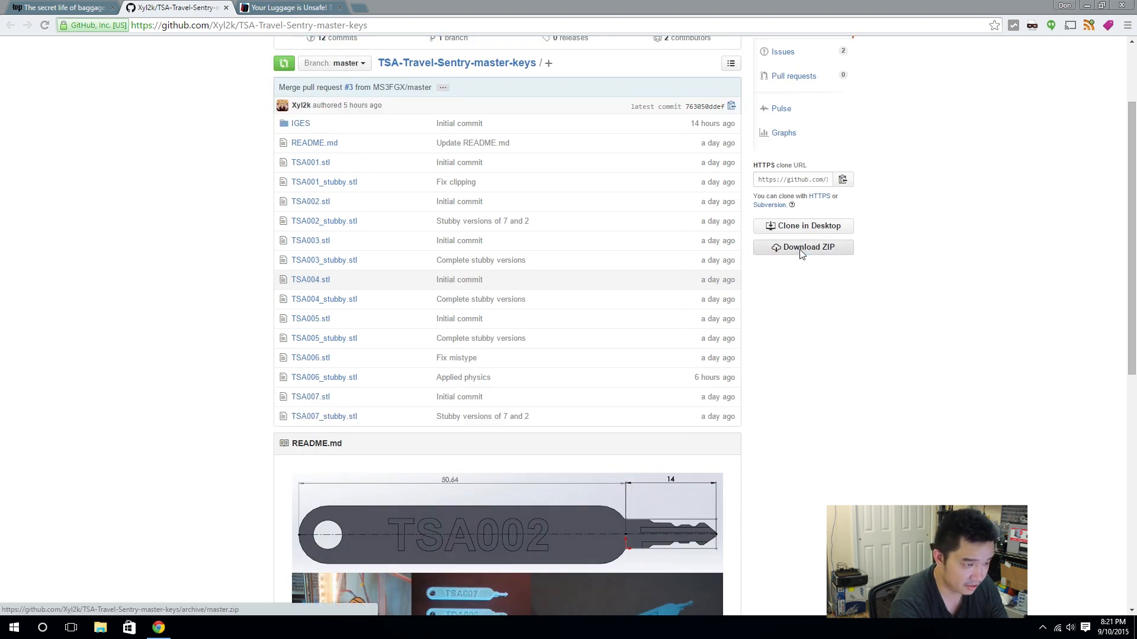
{"action": "left_click", "coordinate": [803, 246]}
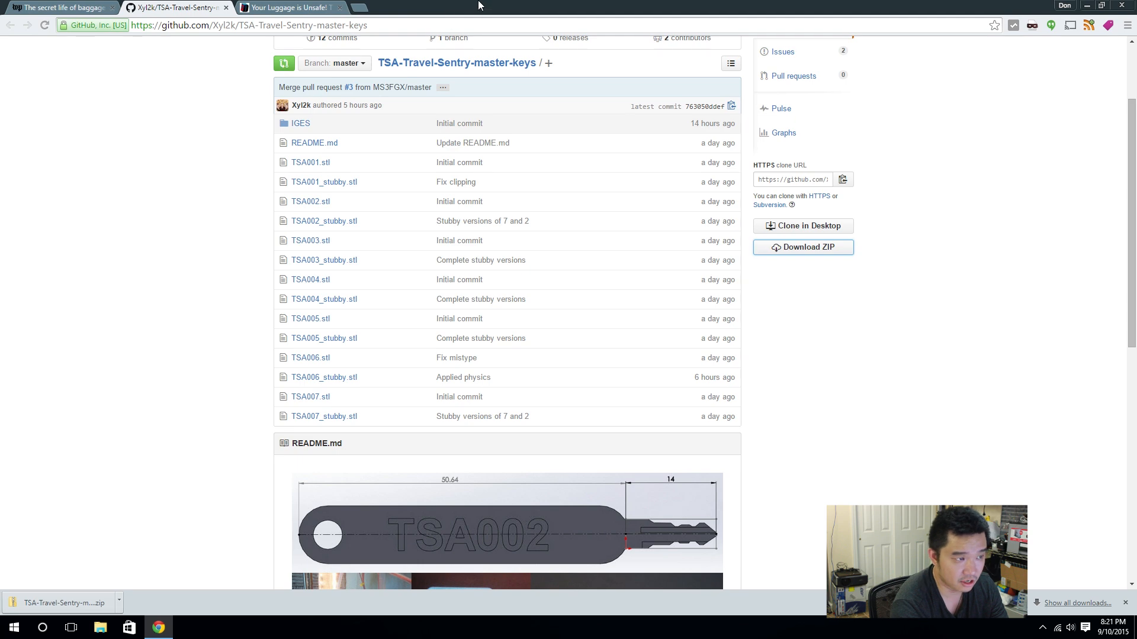
{"action": "left_click", "coordinate": [1100, 5]}
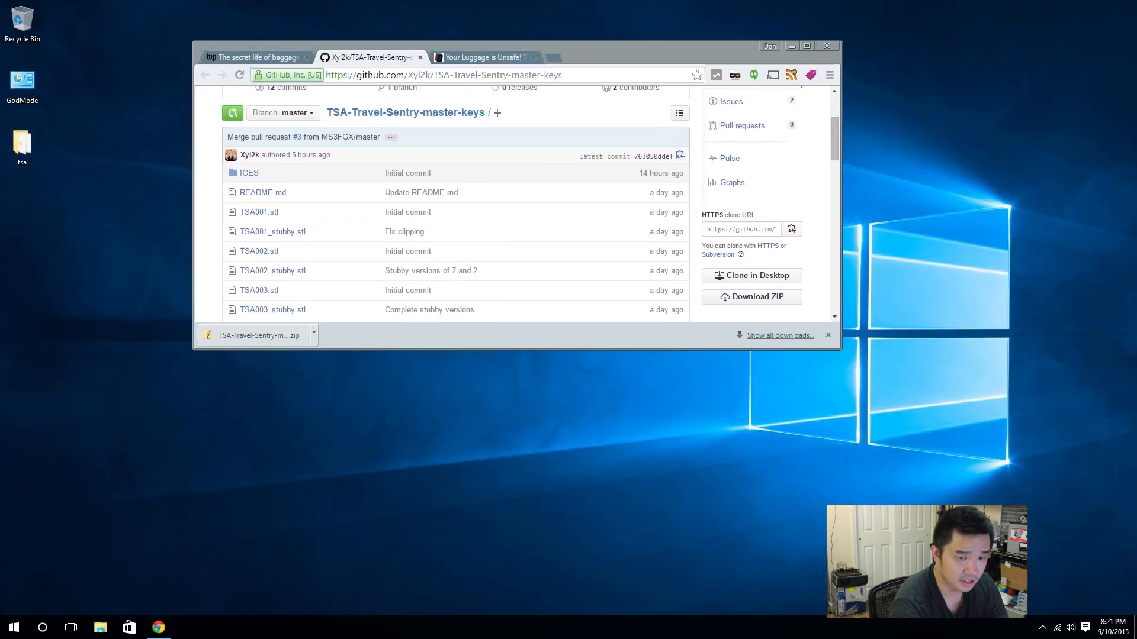
Launch Cura 15.04.2 from the taskbar, showing the sample key on the plate.
{"action": "left_click", "coordinate": [100, 626]}
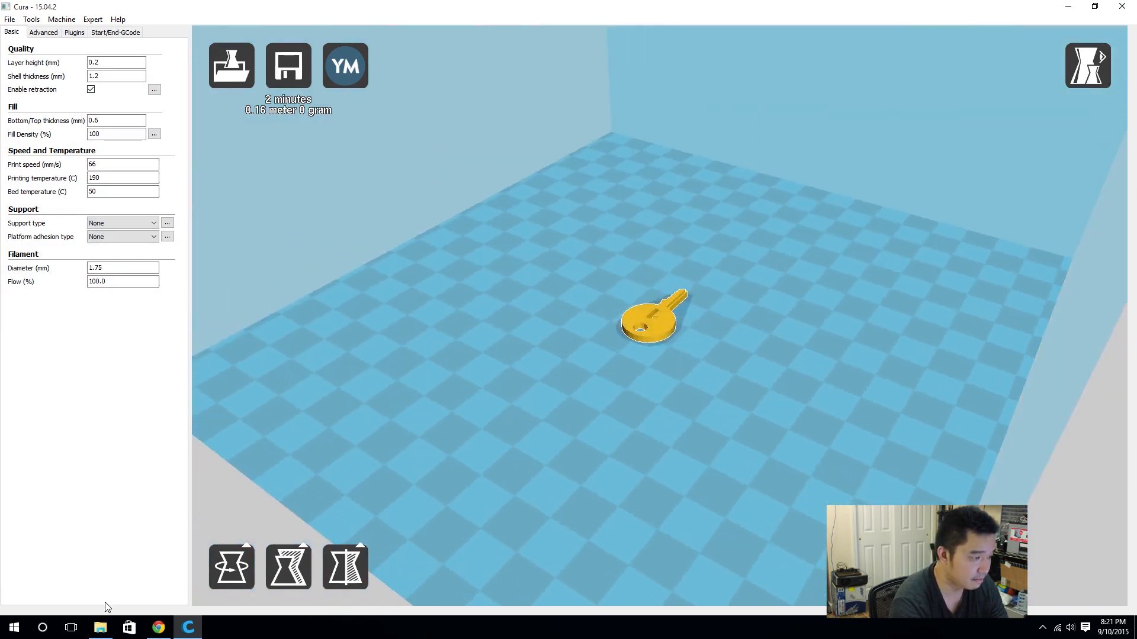
Bring the STL files from the tsa folder into Cura, giving seven keys on the plate.
{"action": "left_click", "coordinate": [1078, 7]}
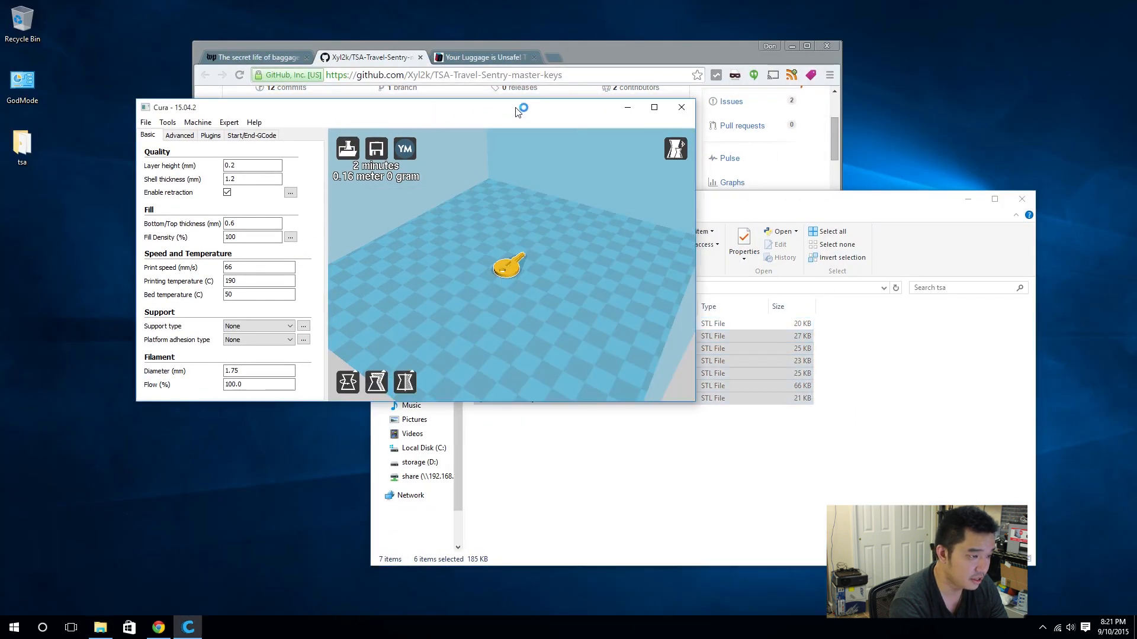
{"action": "left_click", "coordinate": [652, 107]}
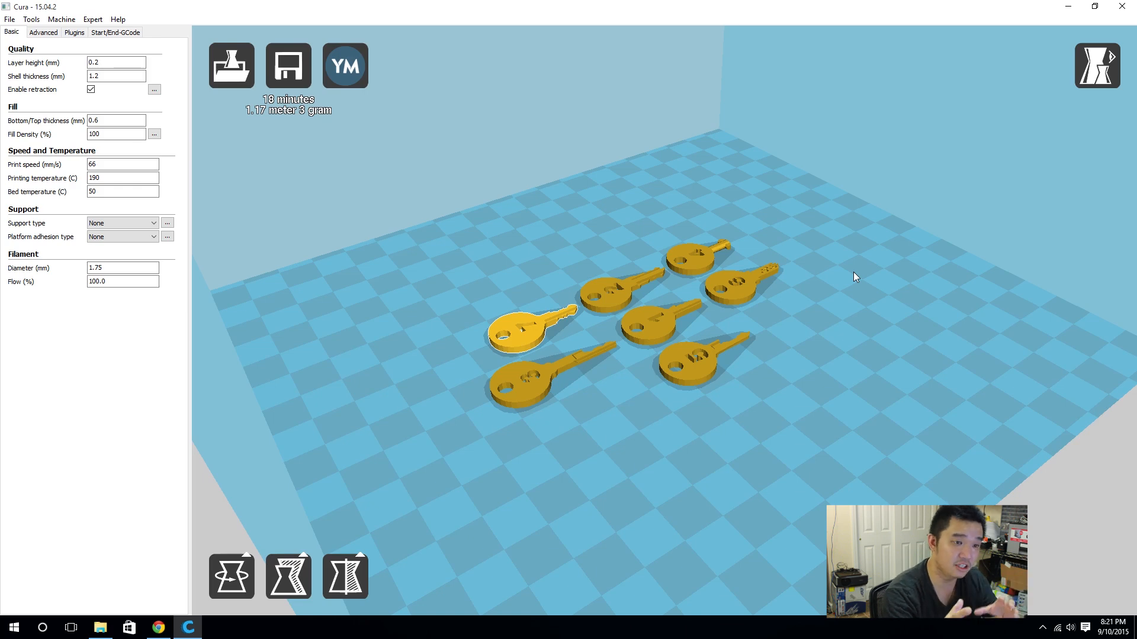
{"action": "mouse_move", "coordinate": [1097, 65]}
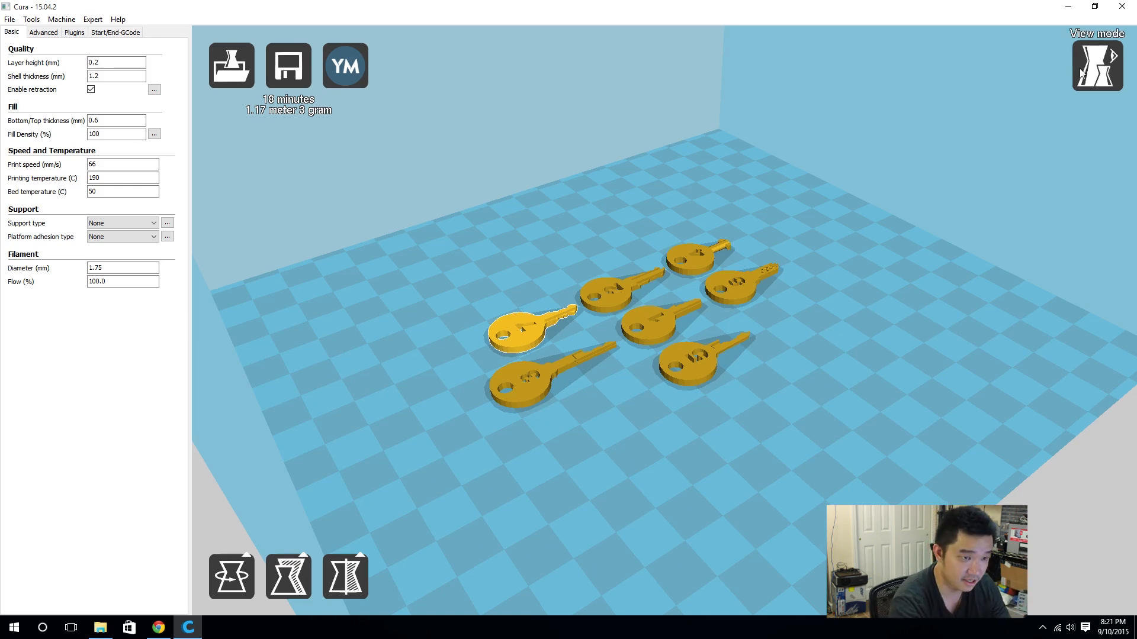
Preview the sliced layers of the seven keys via the View mode button.
{"action": "left_click", "coordinate": [1096, 66]}
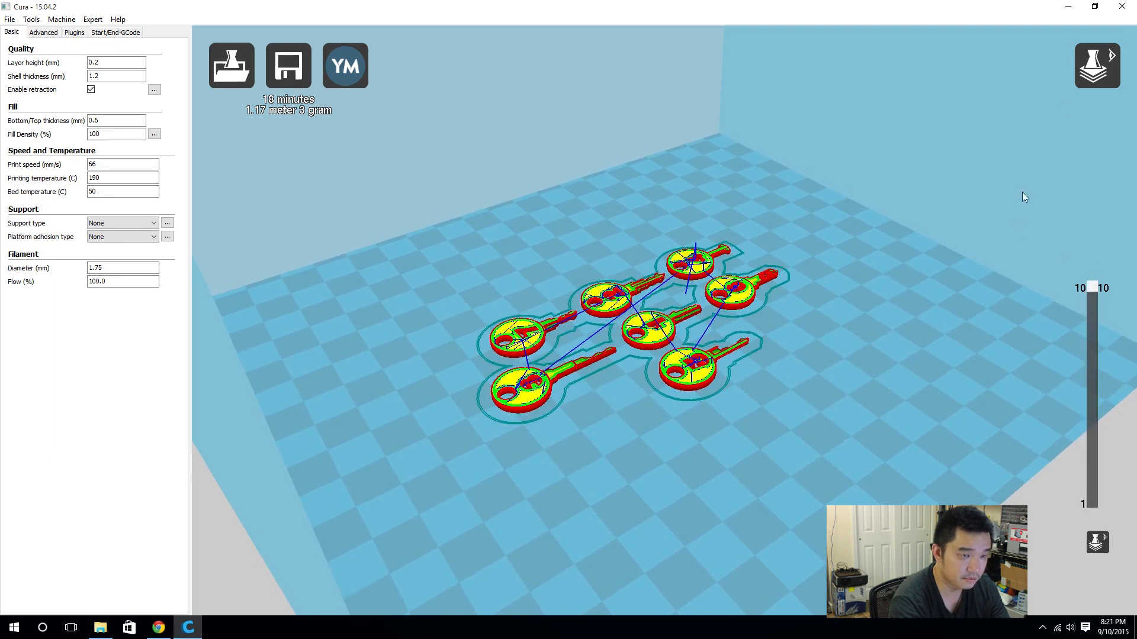
{"action": "left_click", "coordinate": [1097, 65]}
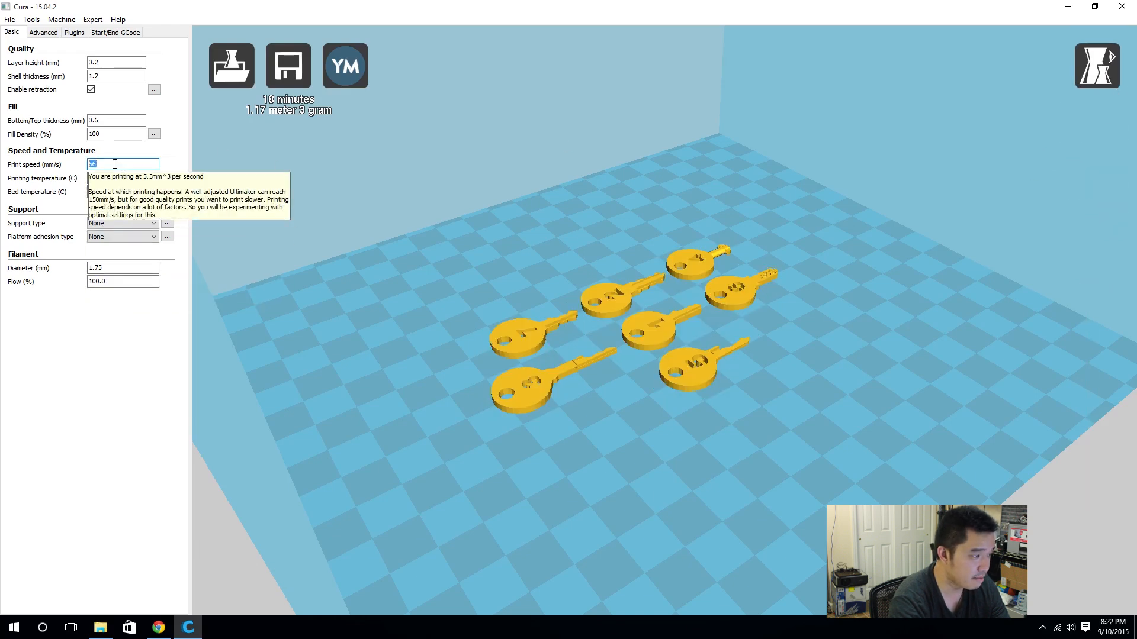
Enter 66 mm/s as the print speed.
{"action": "type", "text": "66"}
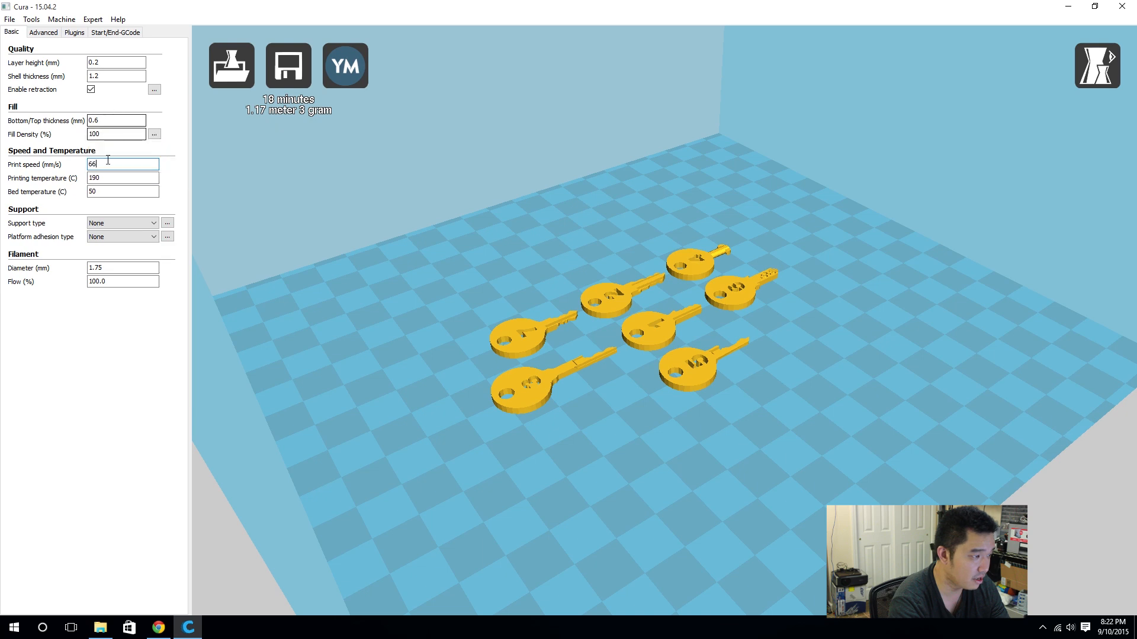